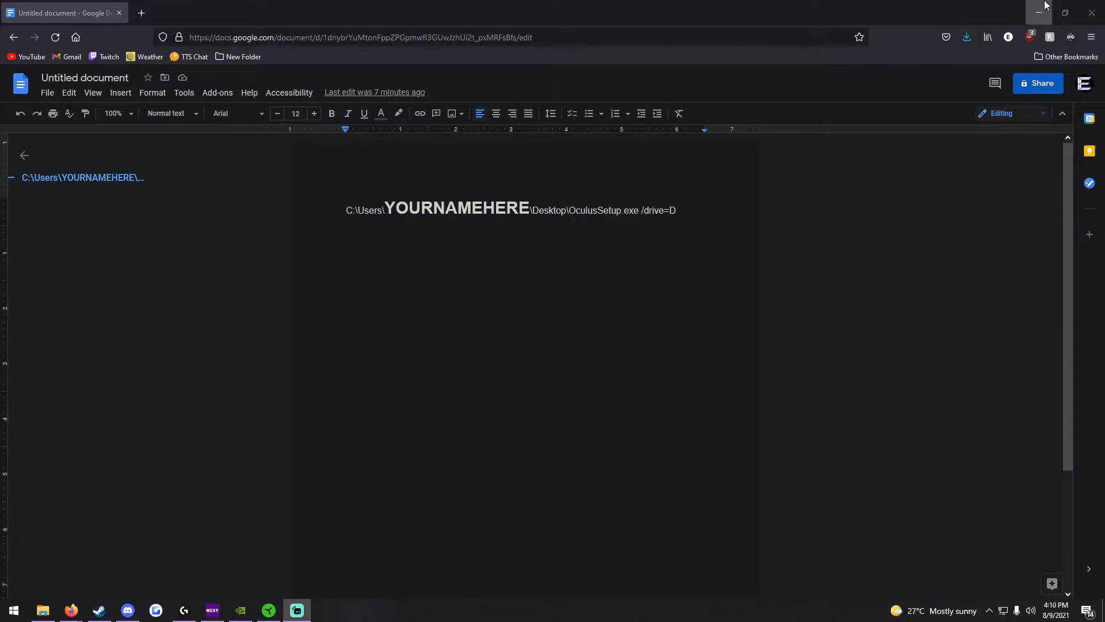
Minimize the Google Docs browser window to show the OculusSetup installer on the desktop.
left_click(1038, 12)
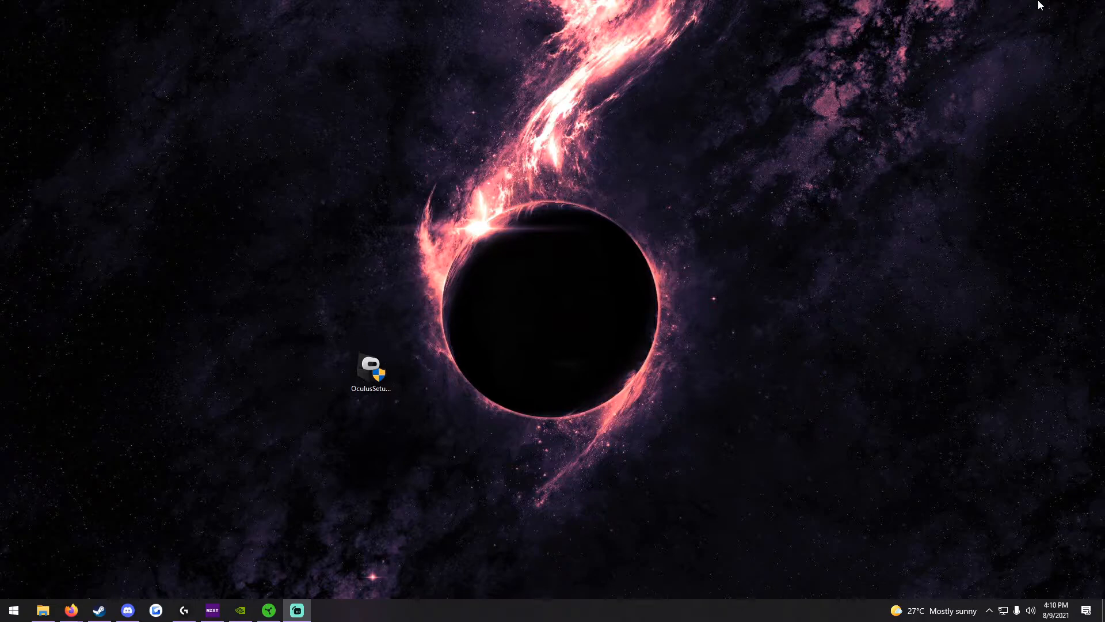
mouse_move(1023, 19)
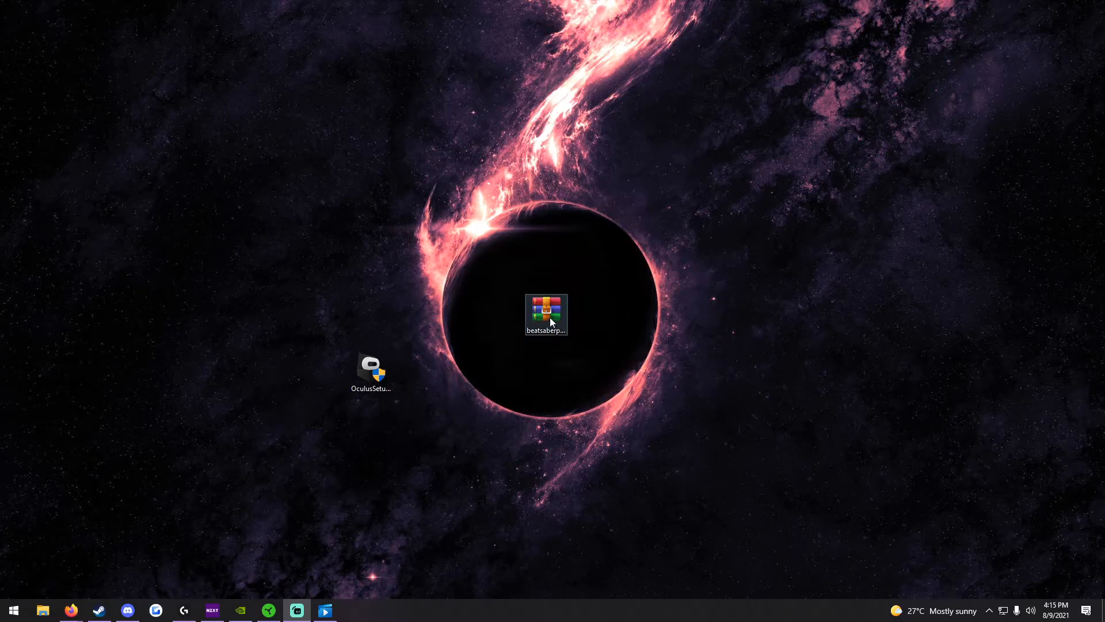
right_click(546, 314)
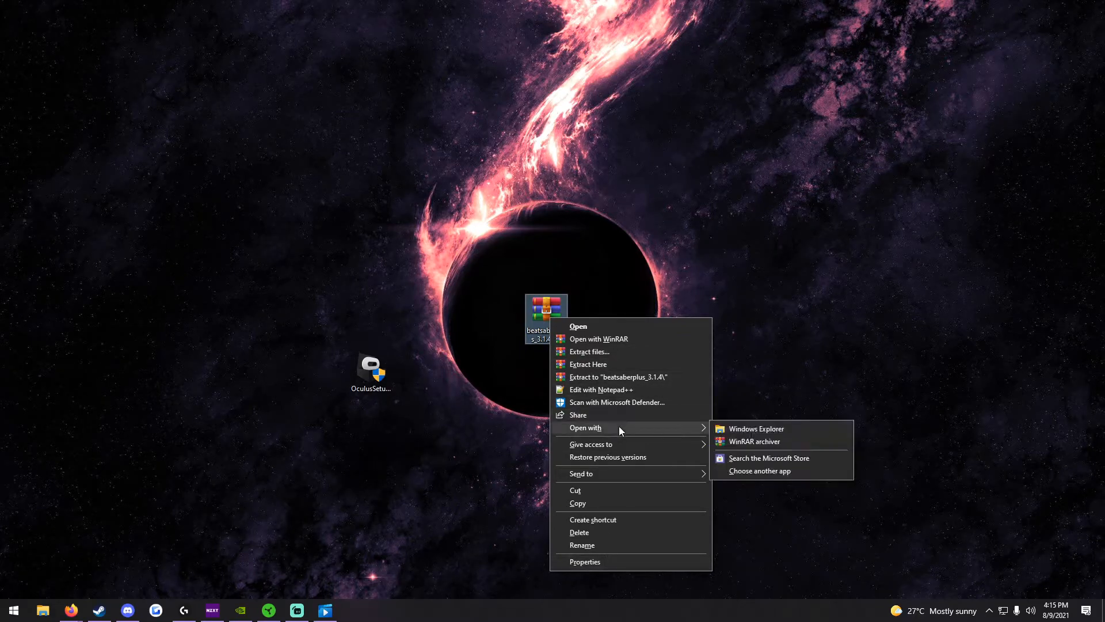
left_click(759, 470)
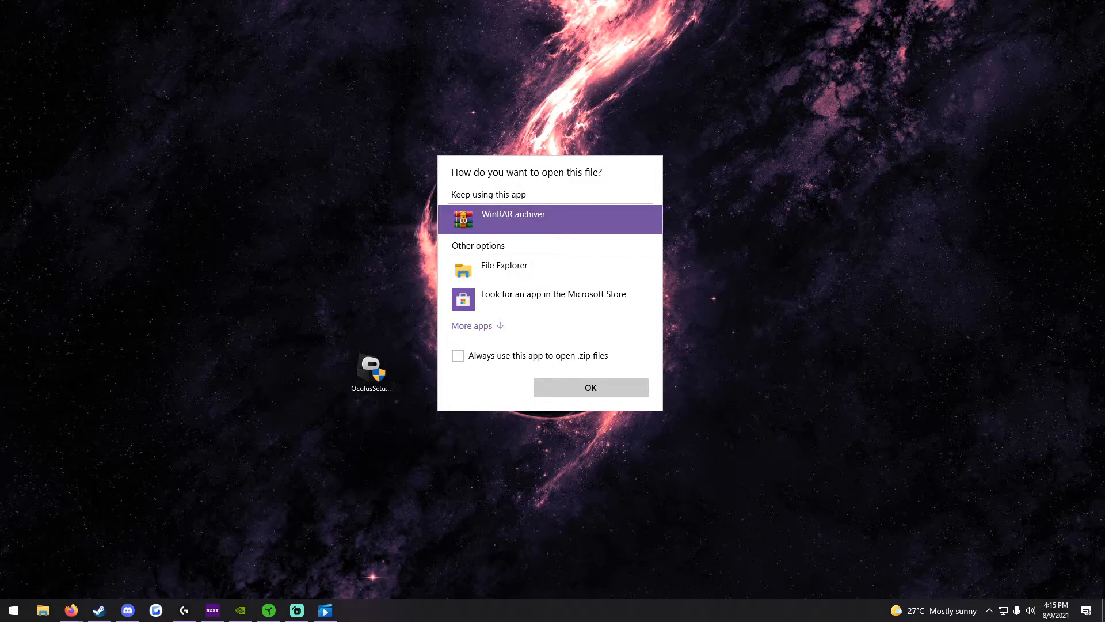
left_click(590, 388)
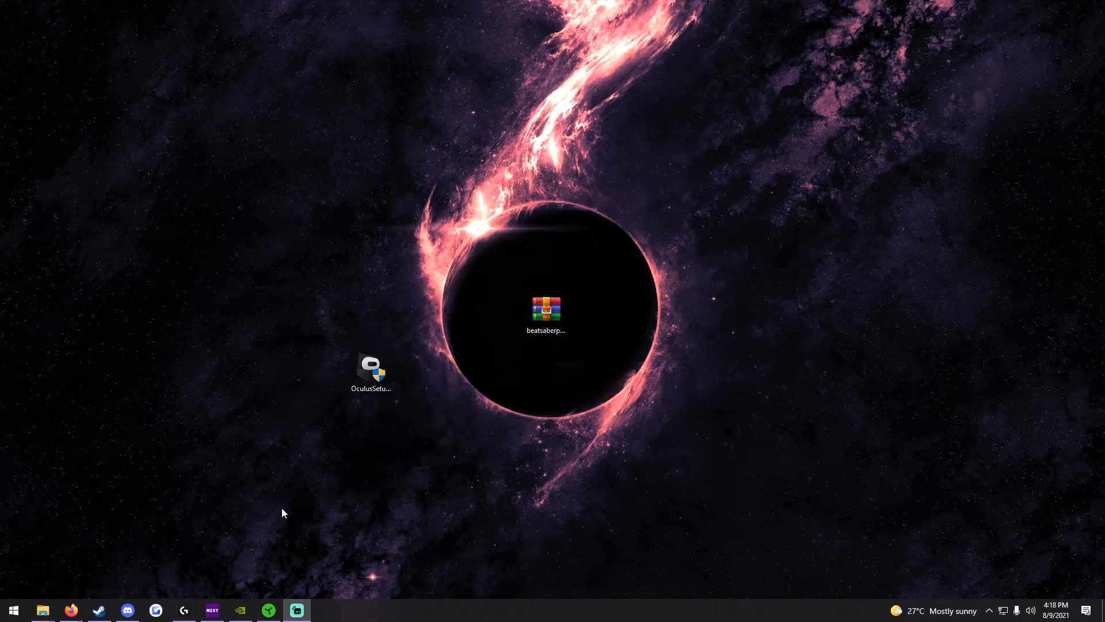
Move OculusSetup.exe into the M.2 (C:) drive root with admin approval, then return to the command note.
left_click(42, 609)
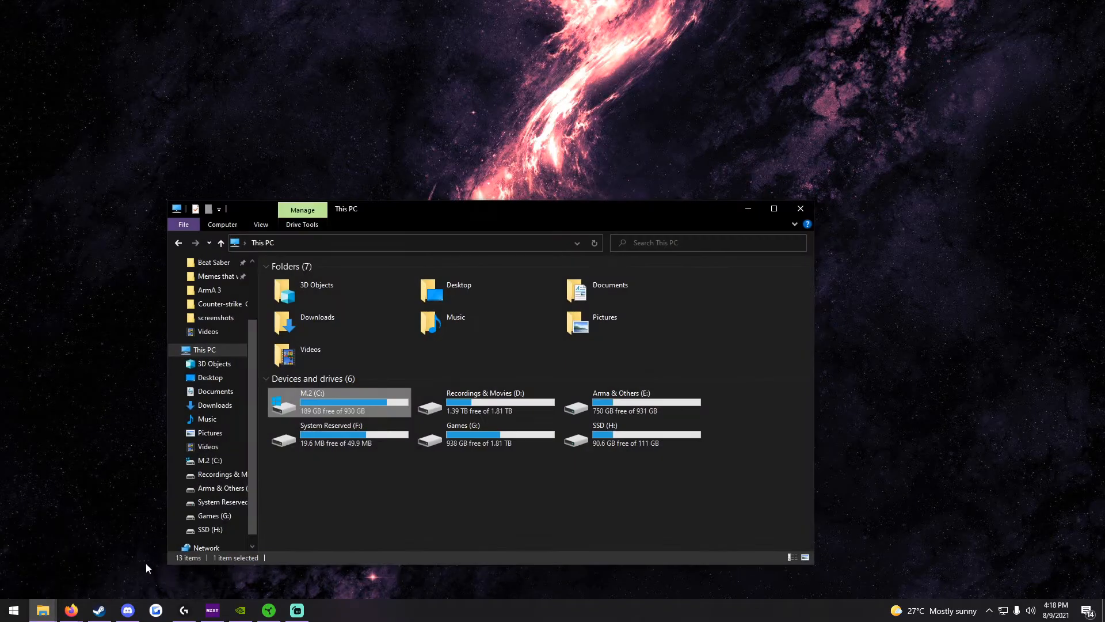
mouse_move(333, 415)
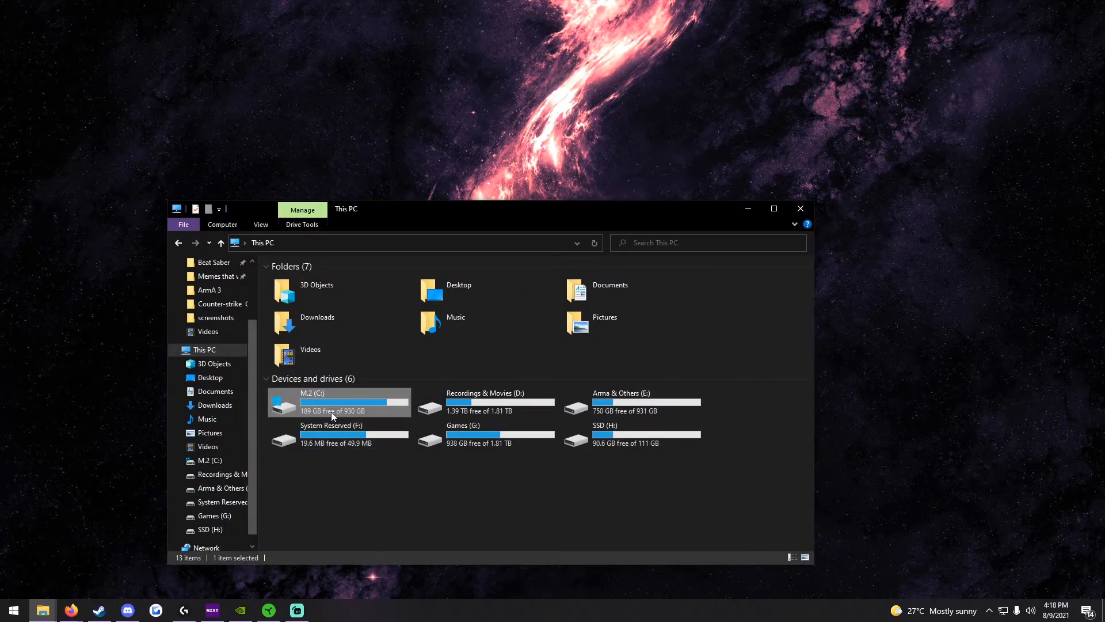
double_click(311, 402)
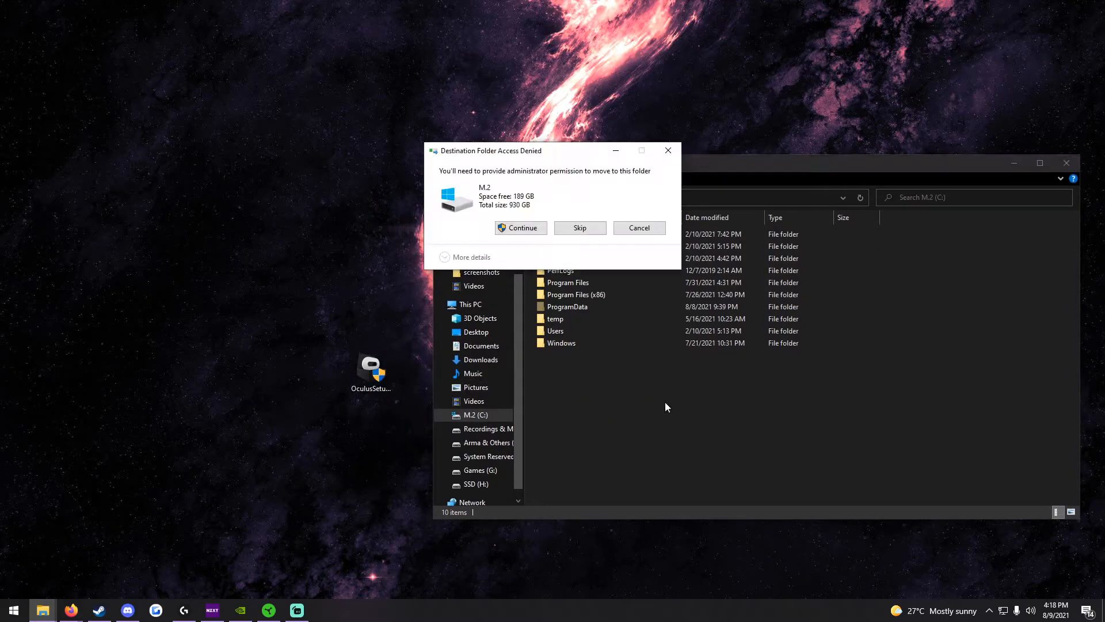
left_click(521, 228)
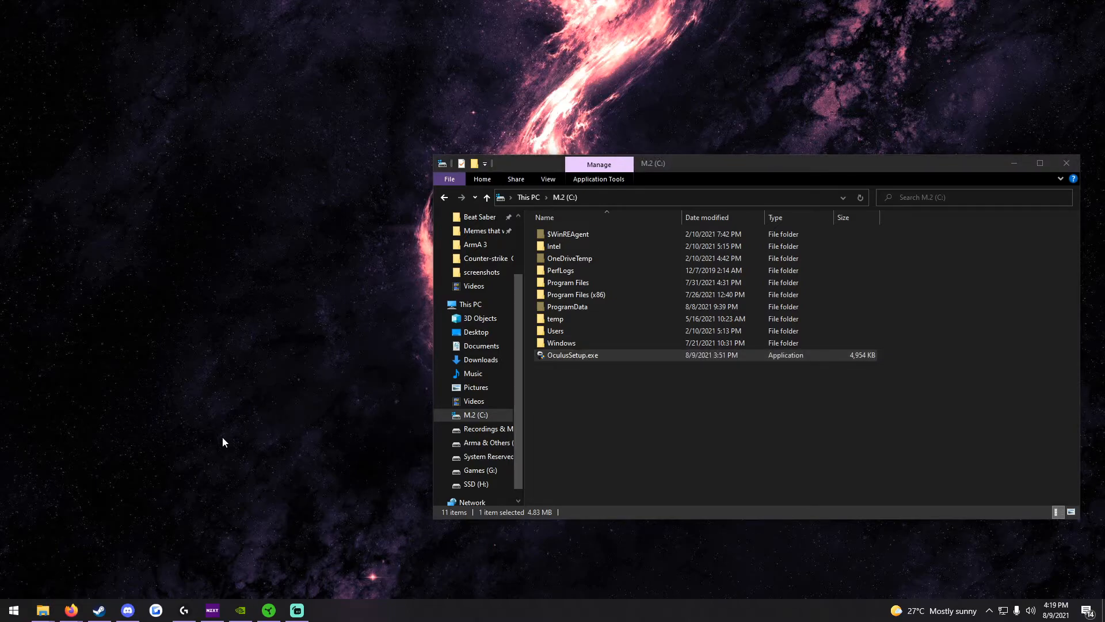
mouse_move(165, 497)
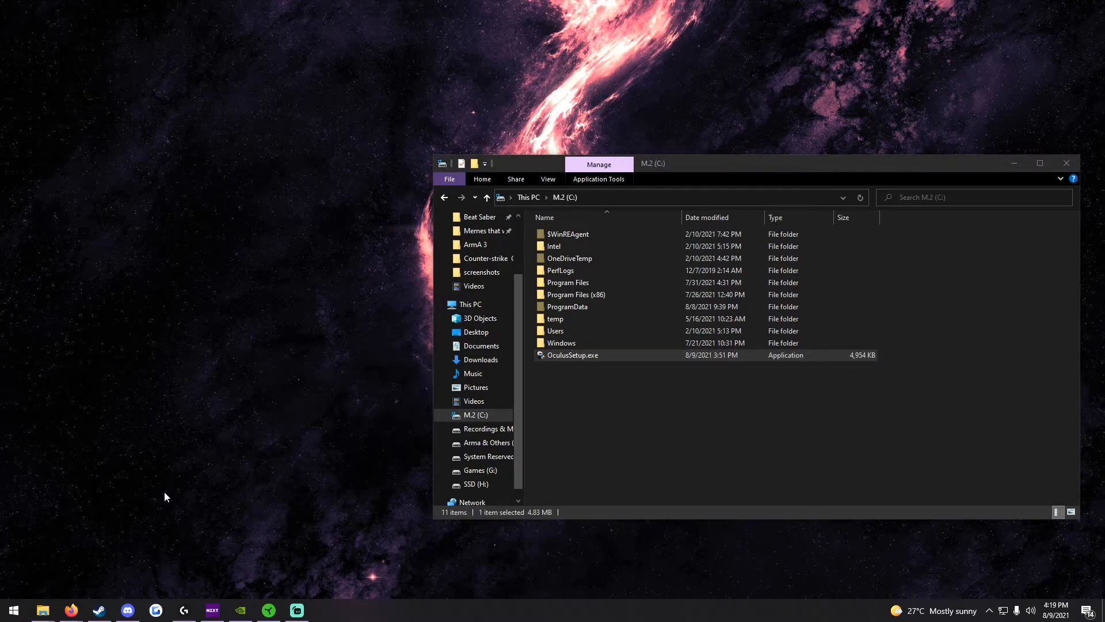
left_click(69, 610)
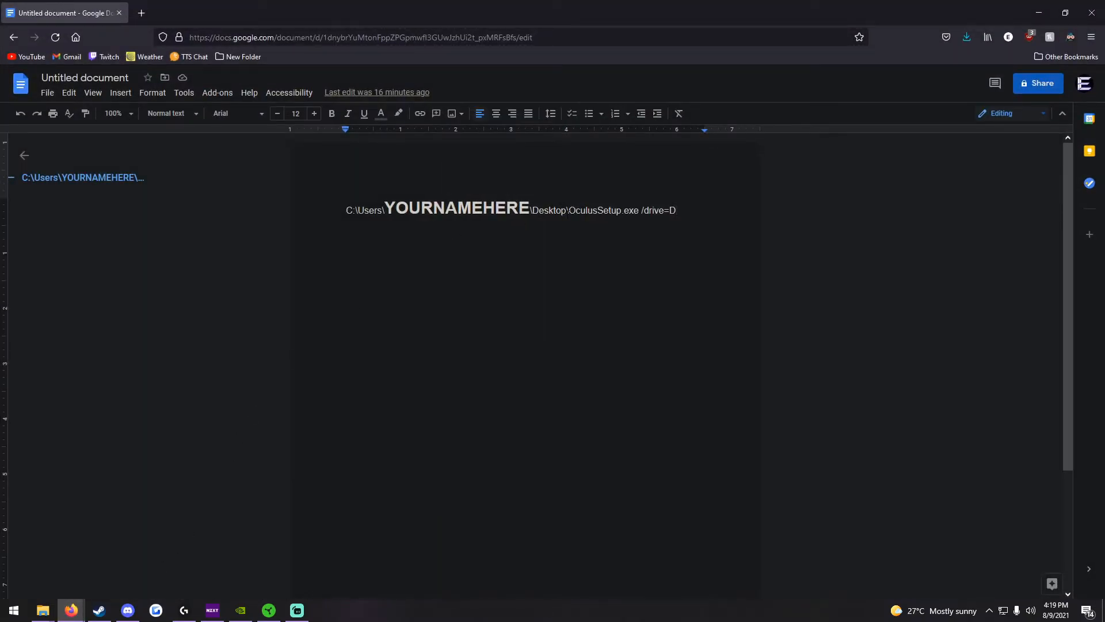
Select a word in the install command's /drive=D text in Google Docs.
double_click(456, 209)
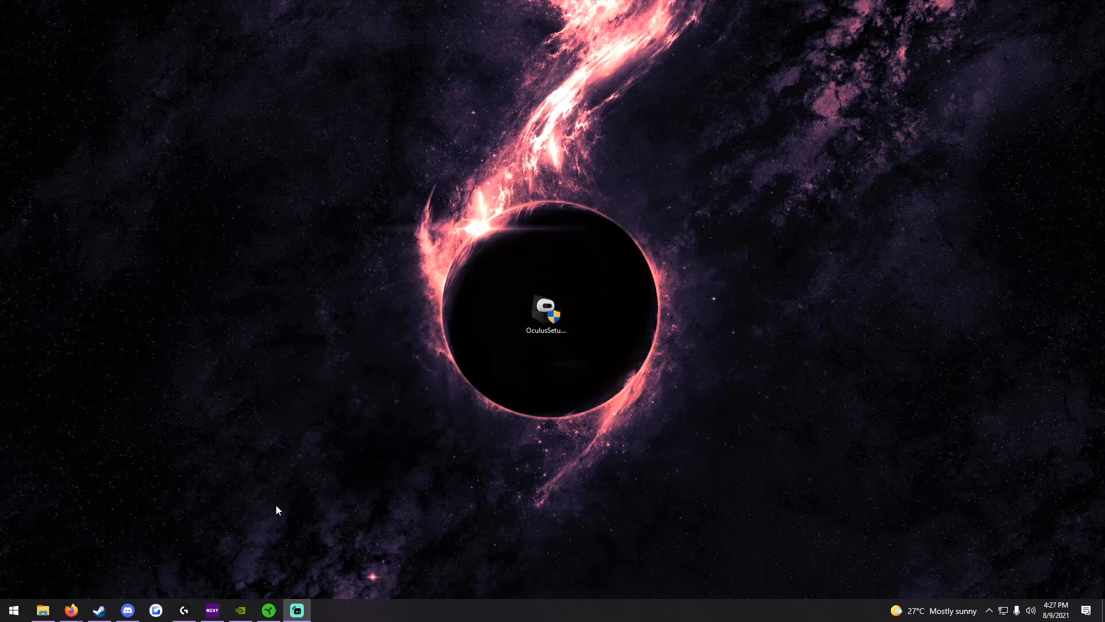
Open the pinned 'Not Enough Space' fix link from Discord's pinned messages in the browser.
left_click(128, 610)
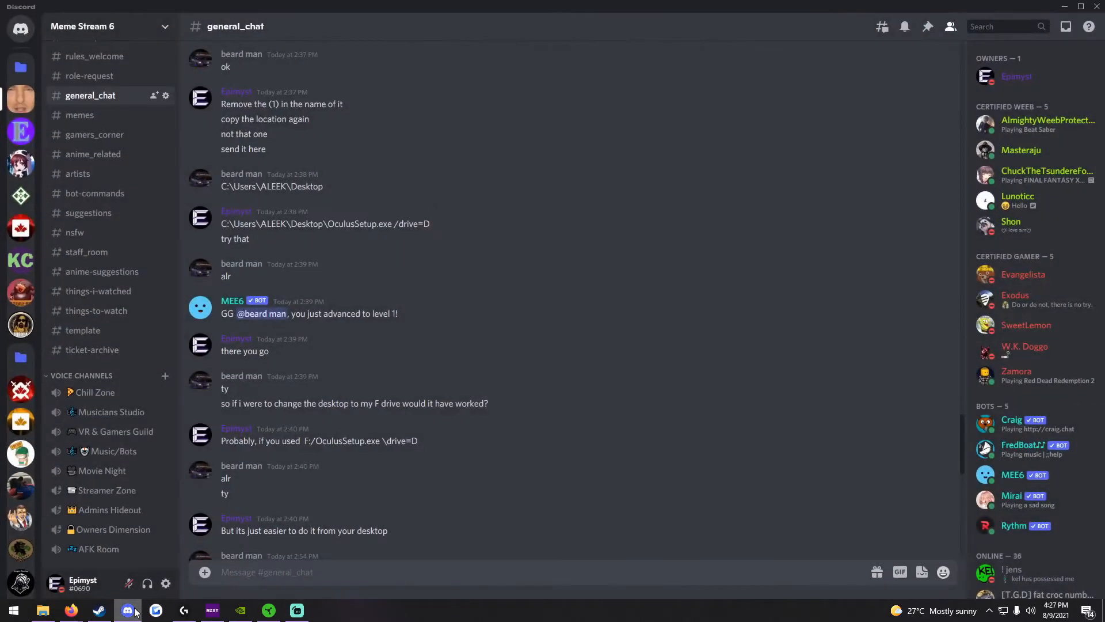
mouse_move(882, 28)
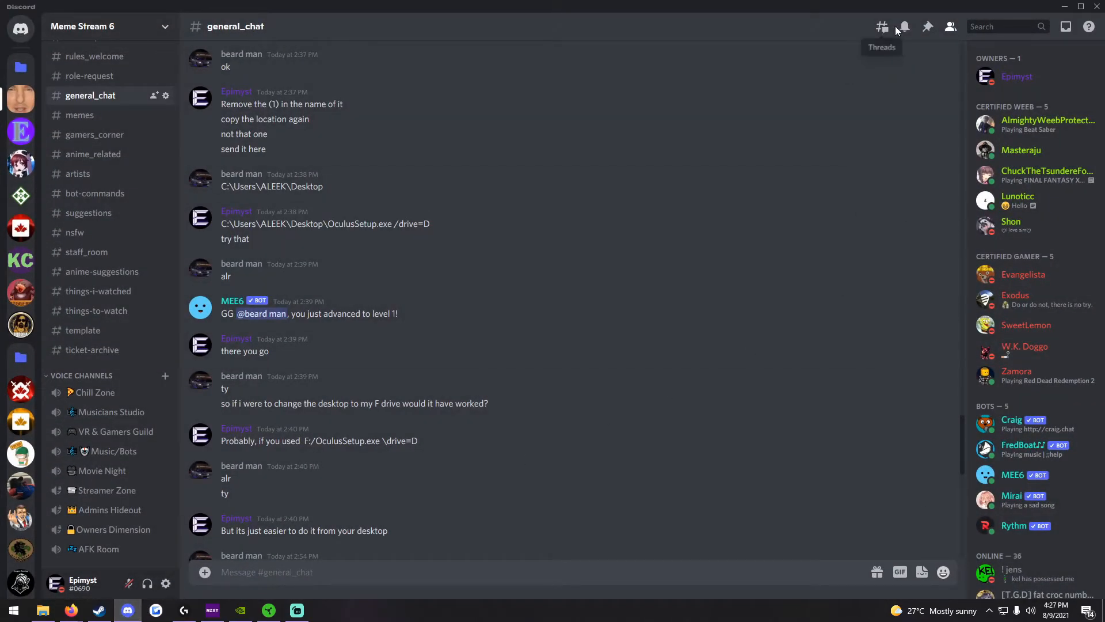
left_click(928, 26)
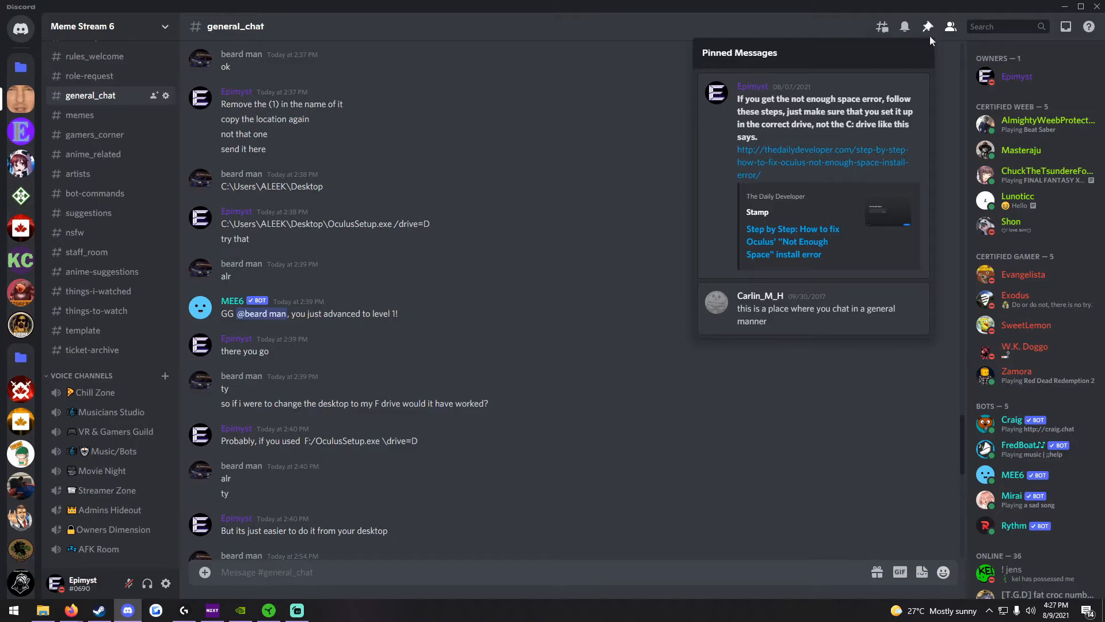
mouse_move(900, 90)
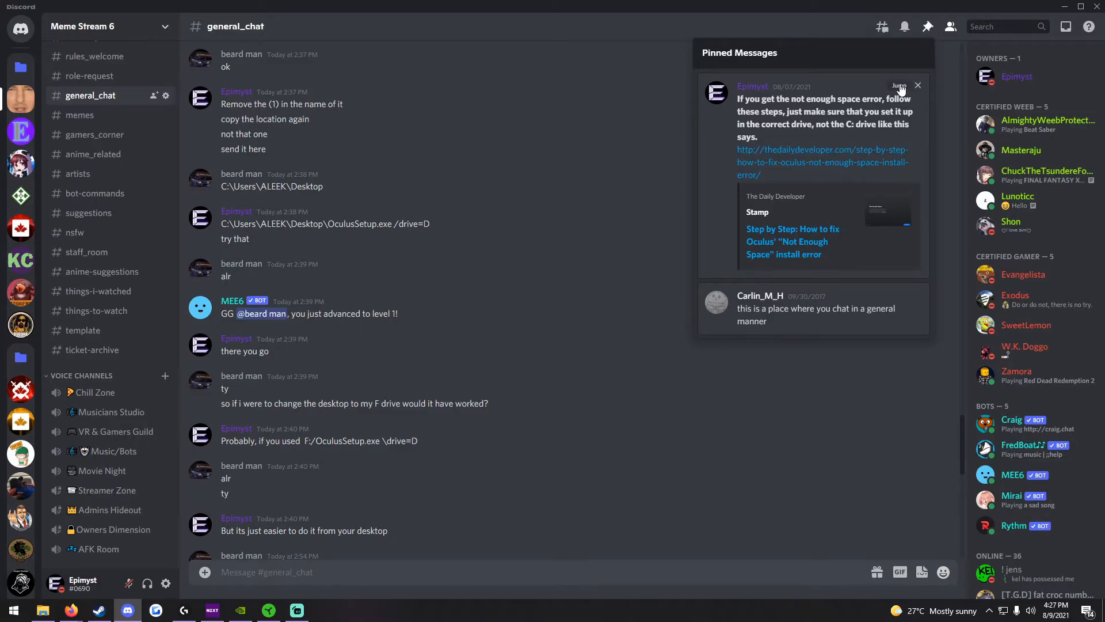
left_click(898, 86)
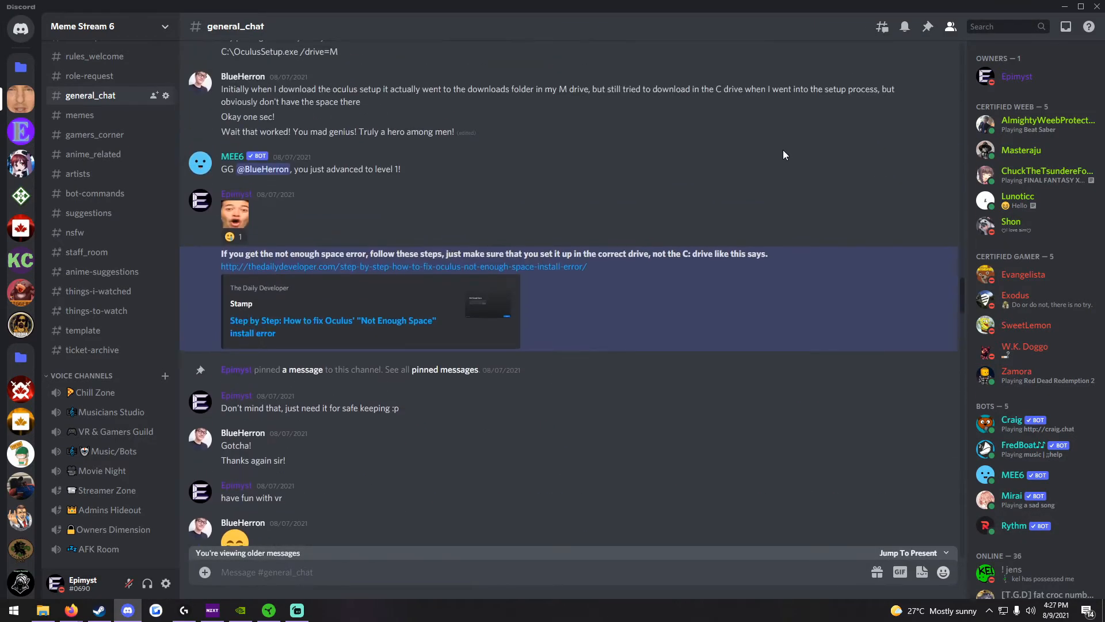
mouse_move(474, 282)
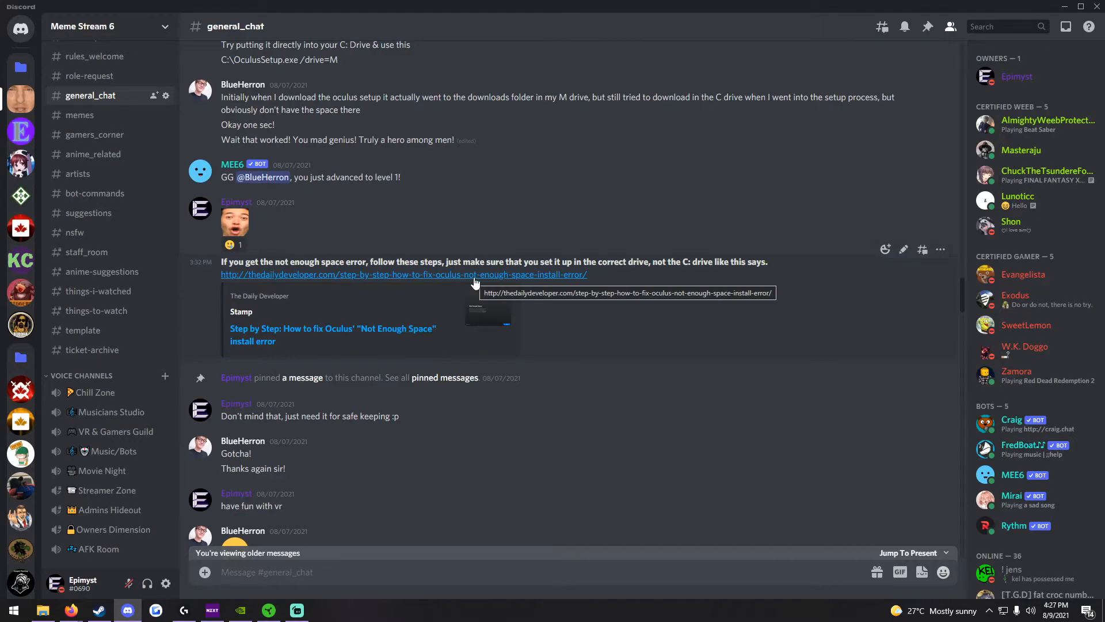
left_click(402, 274)
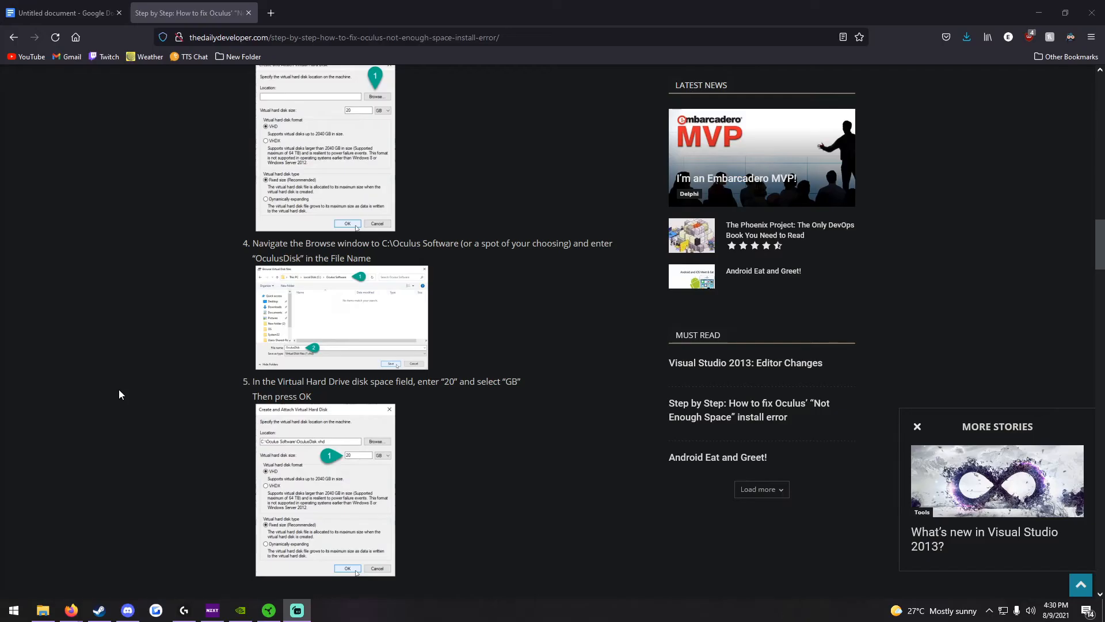